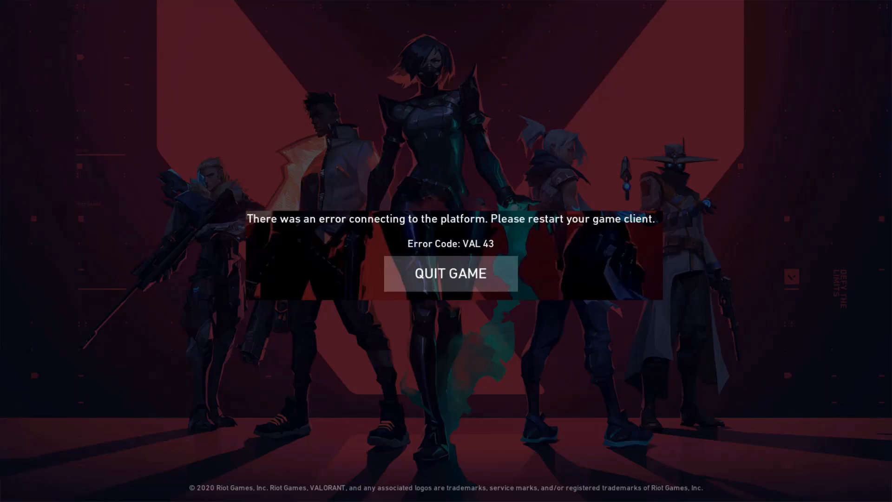
# Quit Valorant after error VAL 43 and enter %localappdata% in the Run box.
pyautogui.click(449, 273)
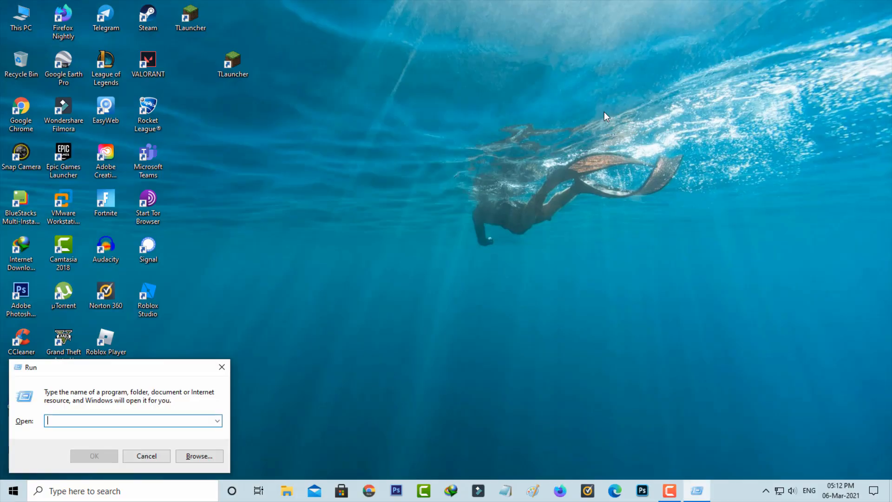
pyautogui.write('%localappdata%')
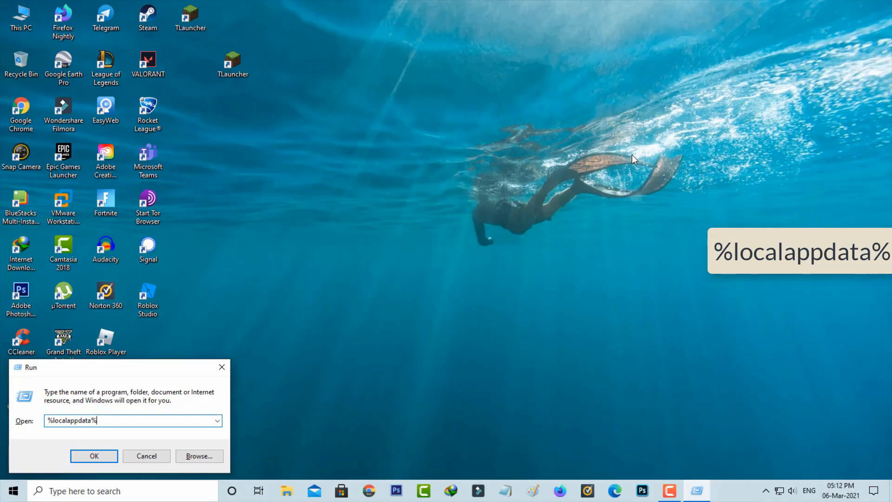
# Open VALORANT\Saved in local app data and select all cached files for deletion.
pyautogui.click(93, 455)
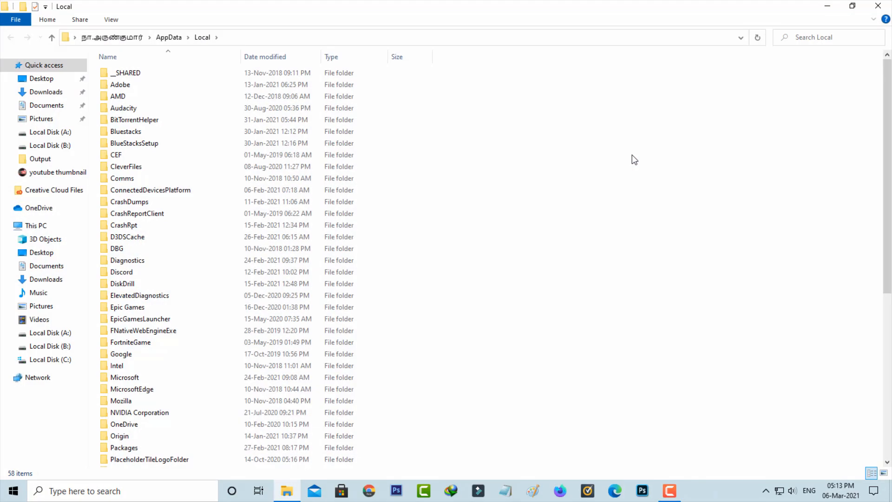
pyautogui.click(127, 260)
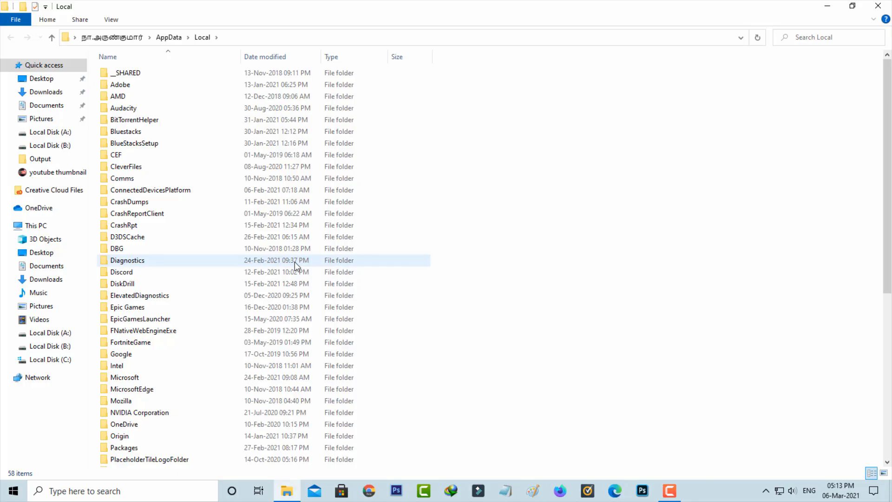
pyautogui.scroll(-3)
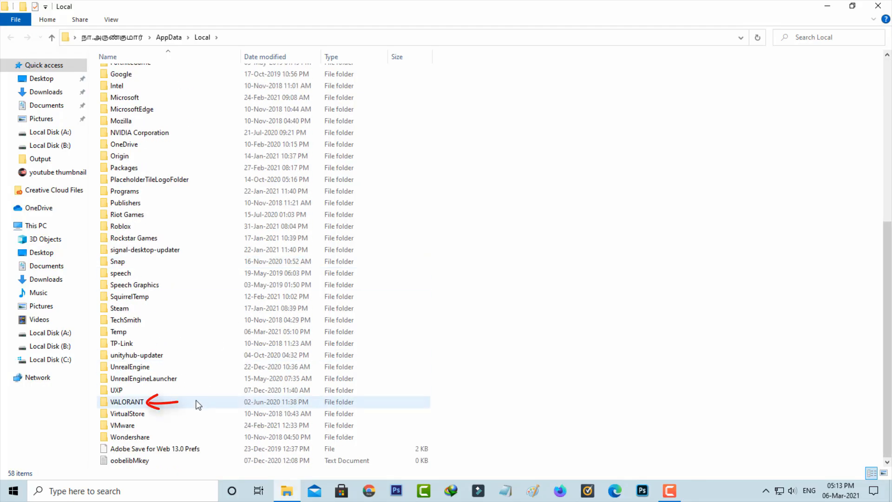
pyautogui.doubleClick(128, 401)
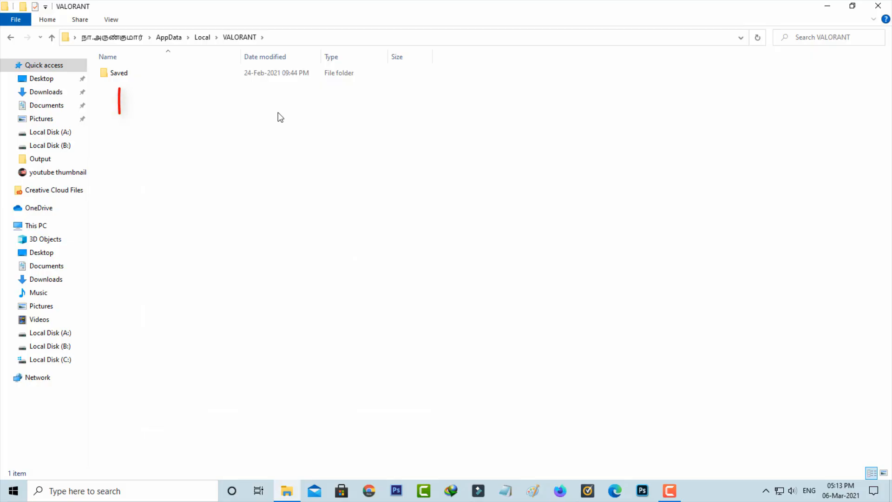
pyautogui.click(119, 73)
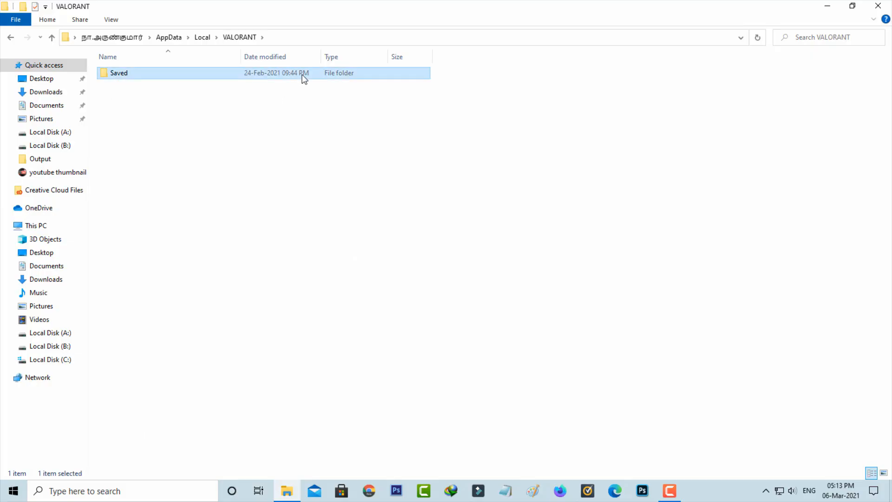
pyautogui.doubleClick(119, 72)
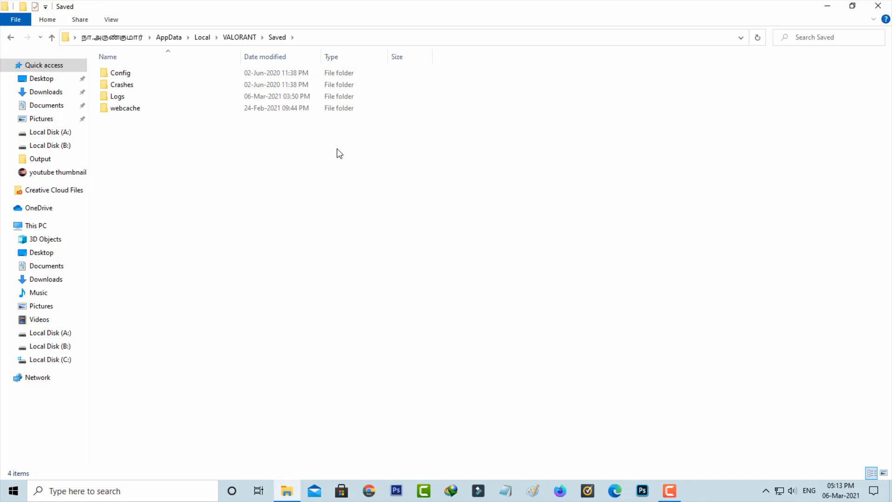
pyautogui.press('ctrl+a')
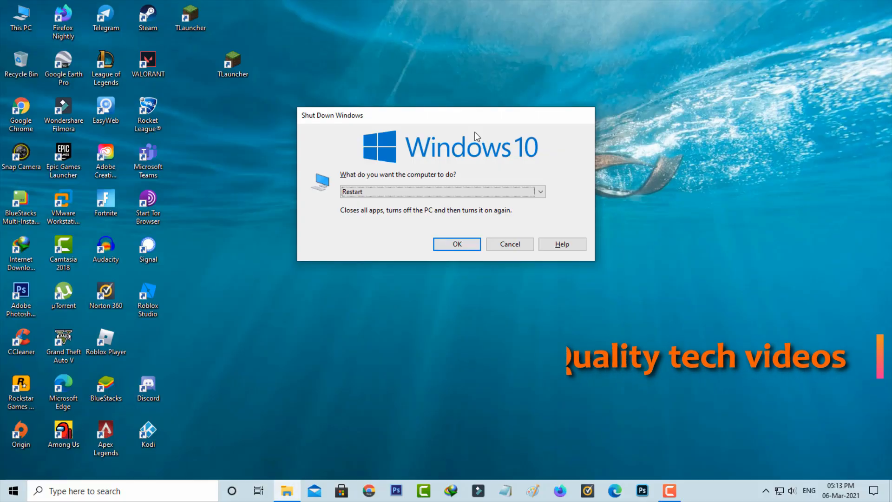
# Confirm Restart in the Windows shutdown dialog.
pyautogui.click(509, 243)
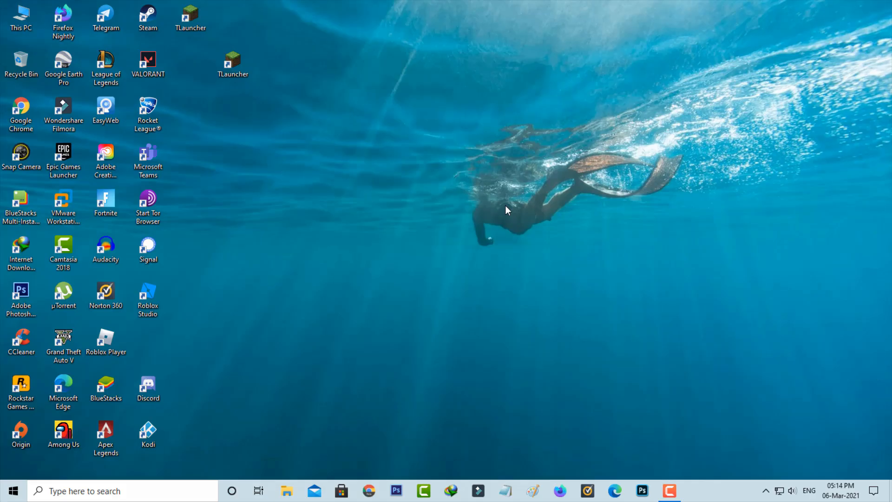
pyautogui.moveTo(543, 217)
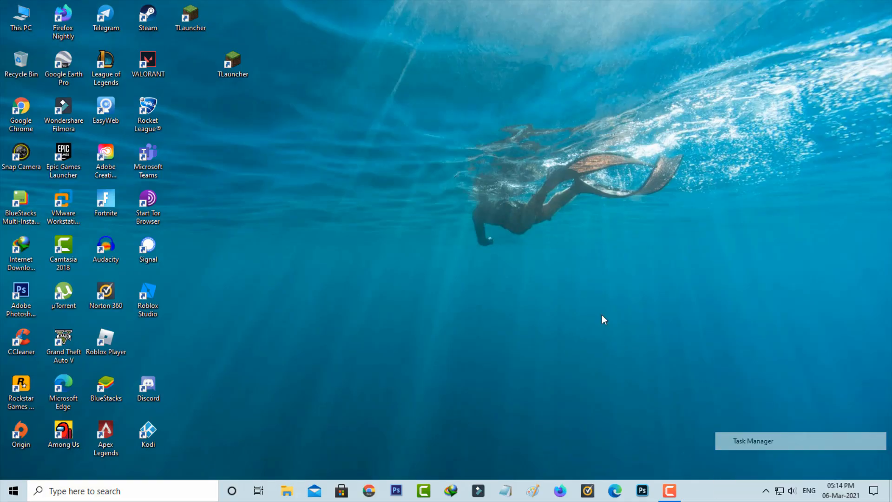
# Start the vgc service from Task Manager's Services tab, then close Task Manager.
pyautogui.click(752, 441)
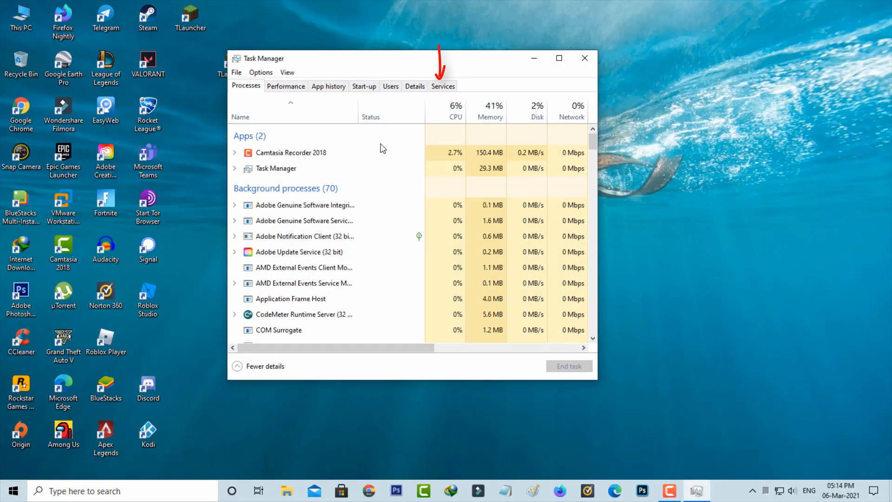
pyautogui.click(442, 86)
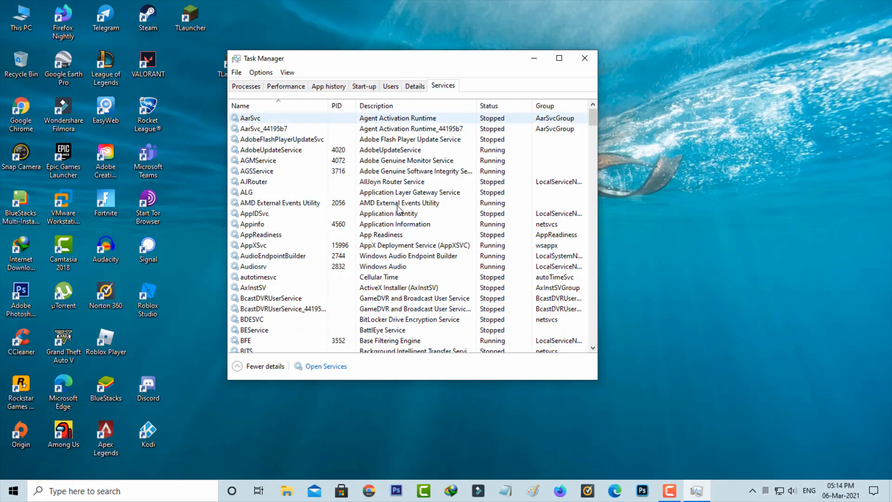
pyautogui.click(398, 213)
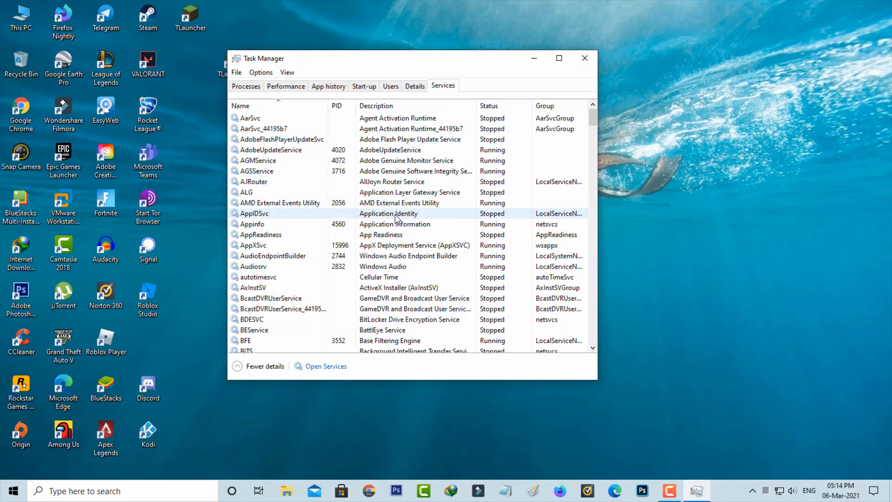
pyautogui.click(253, 212)
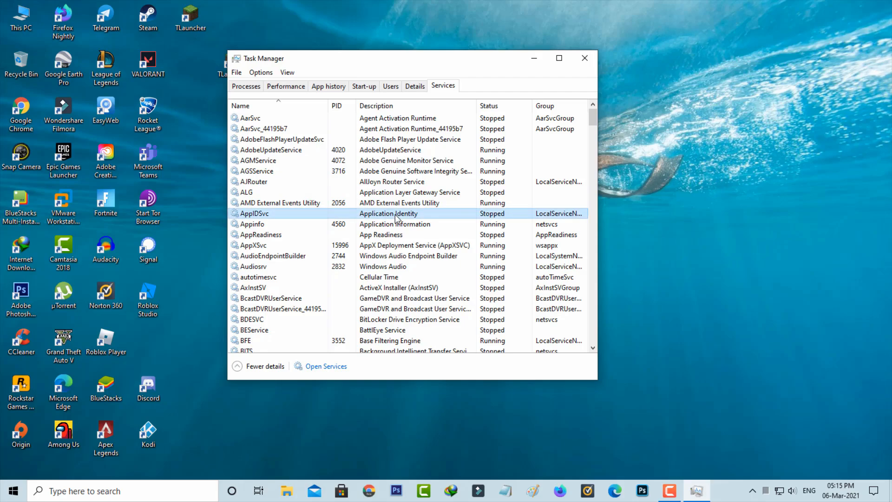
pyautogui.scroll(-3)
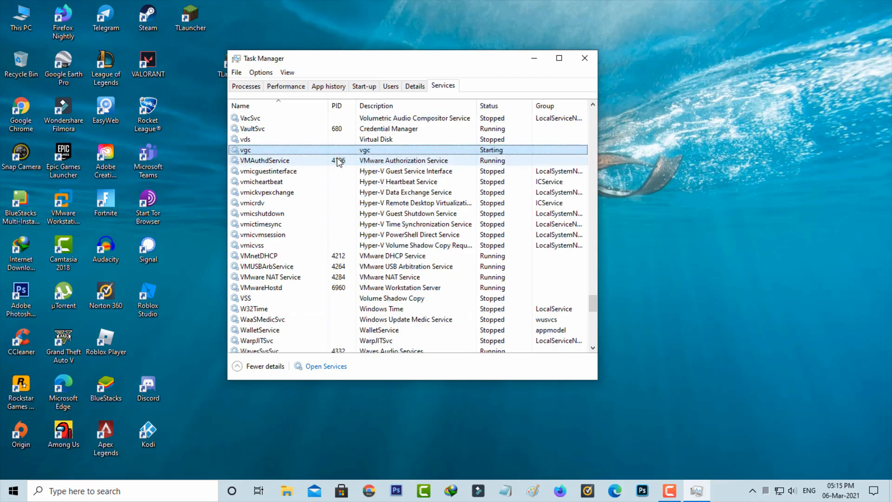
pyautogui.click(584, 58)
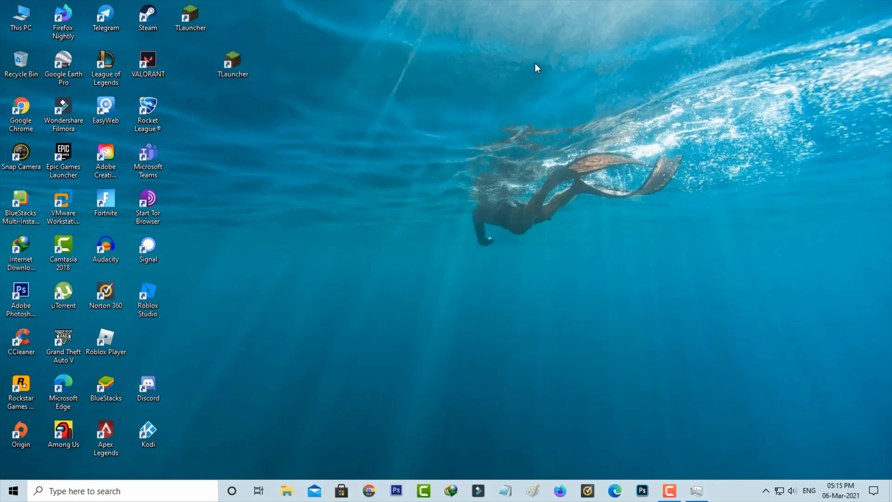
pyautogui.moveTo(529, 94)
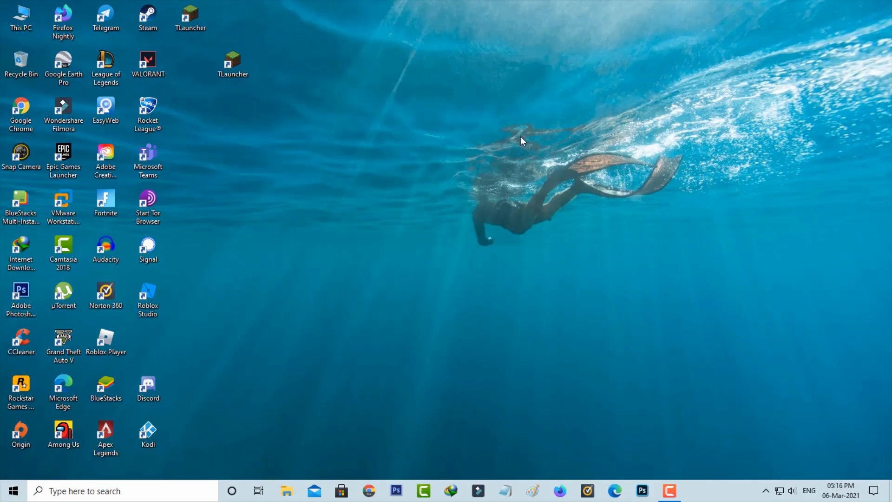
# Type cmd into Windows search to find Command Prompt.
pyautogui.write('cmd')
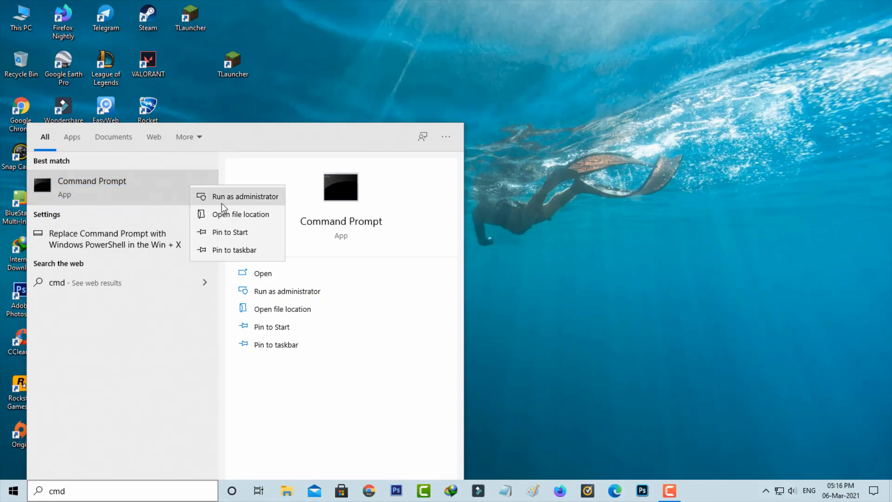
# Run netsh winsock reset and netsh int ip reset in an administrator Command Prompt.
pyautogui.click(246, 196)
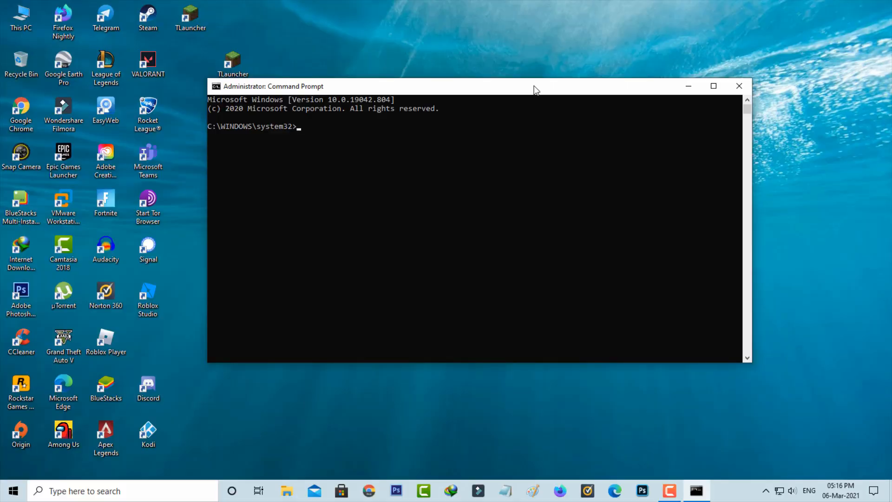
pyautogui.write('netsh winsock res')
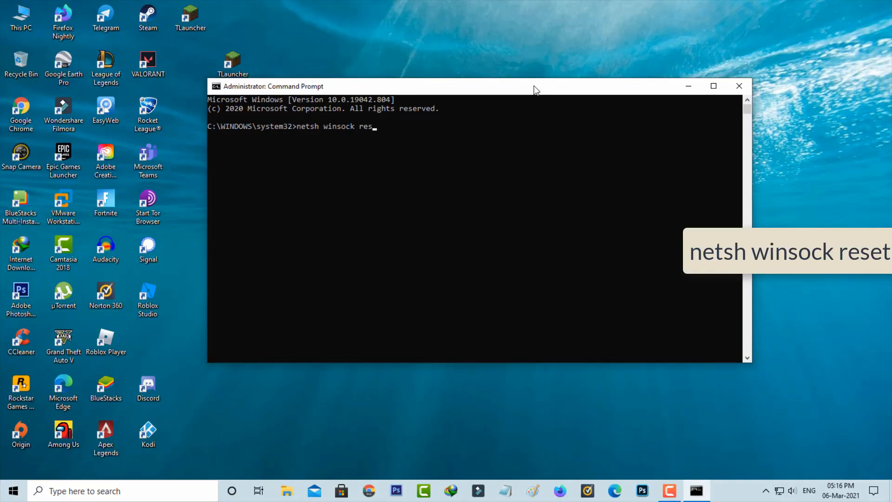
pyautogui.write('netsh int ip res')
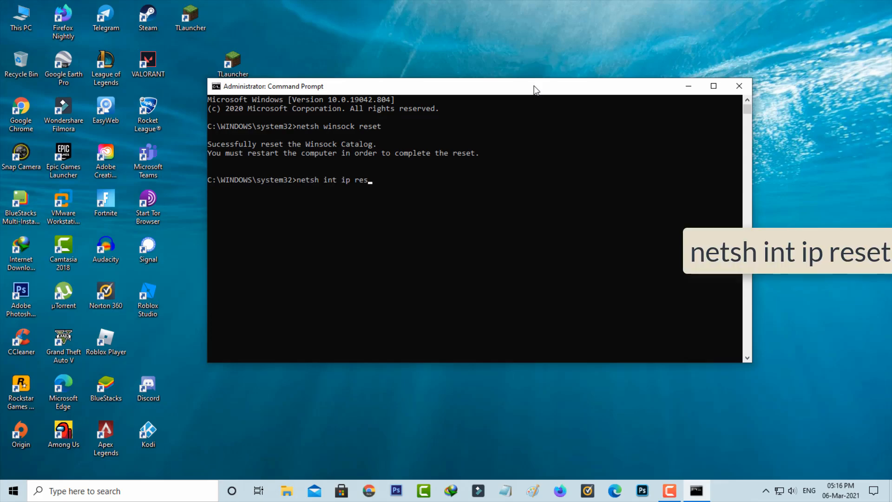
pyautogui.press('enter')
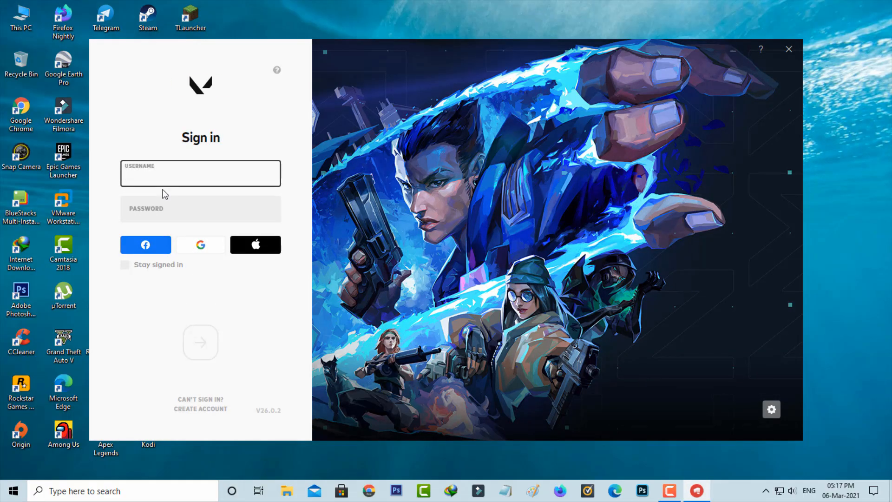
pyautogui.click(200, 173)
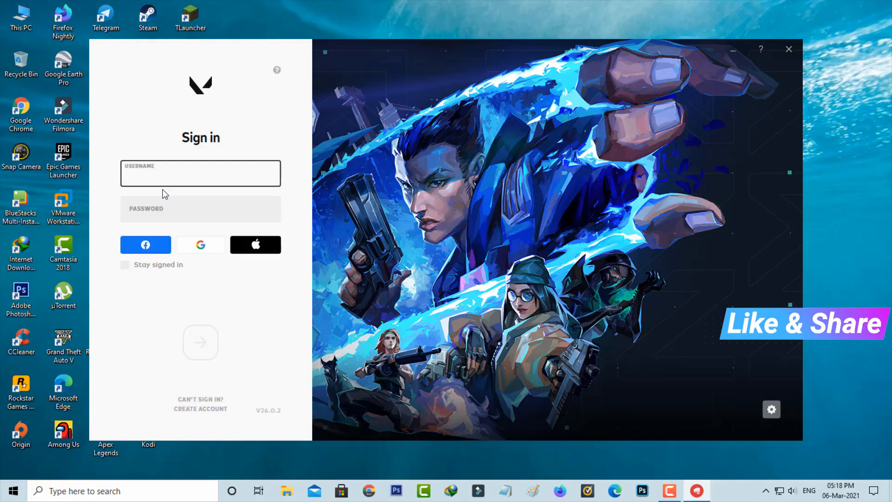
pyautogui.click(200, 173)
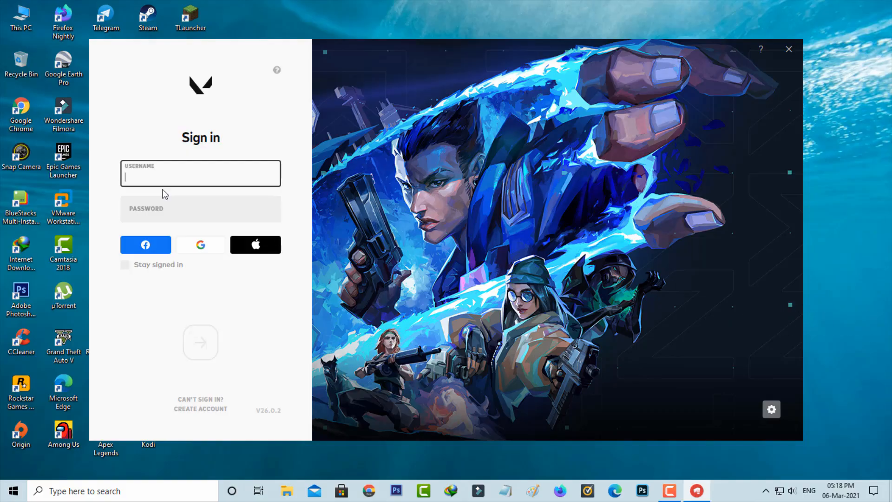